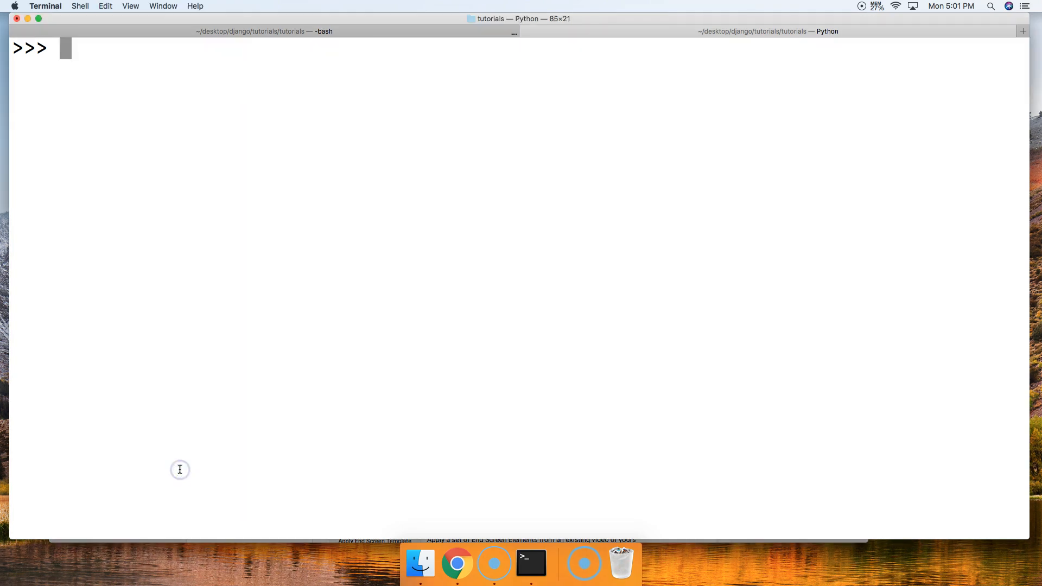
- Run pow(4, 4) at the Python prompt and get 256
{"action": "type", "text": "pow("}
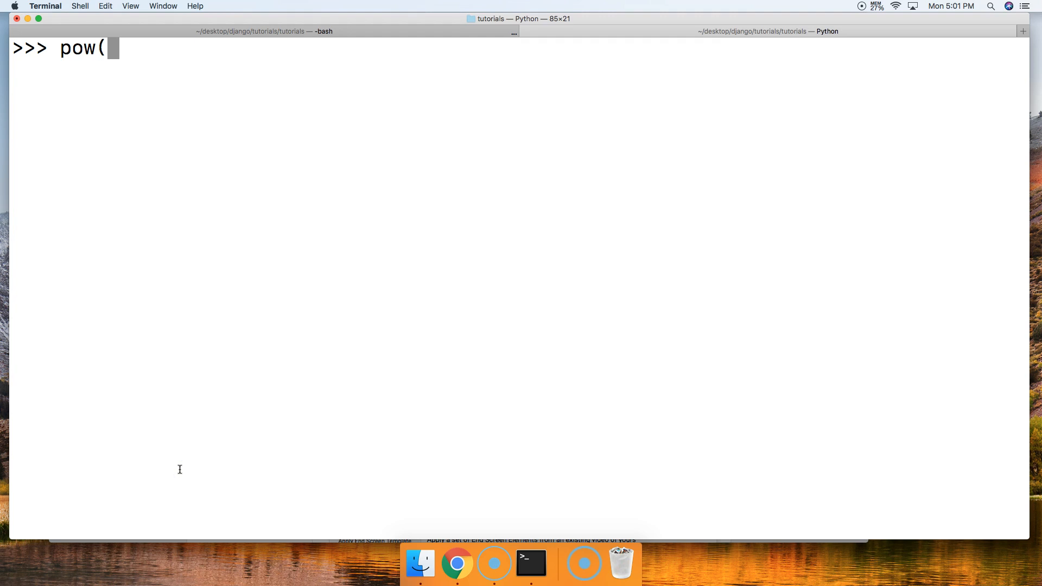
{"action": "type", "text": "4,"}
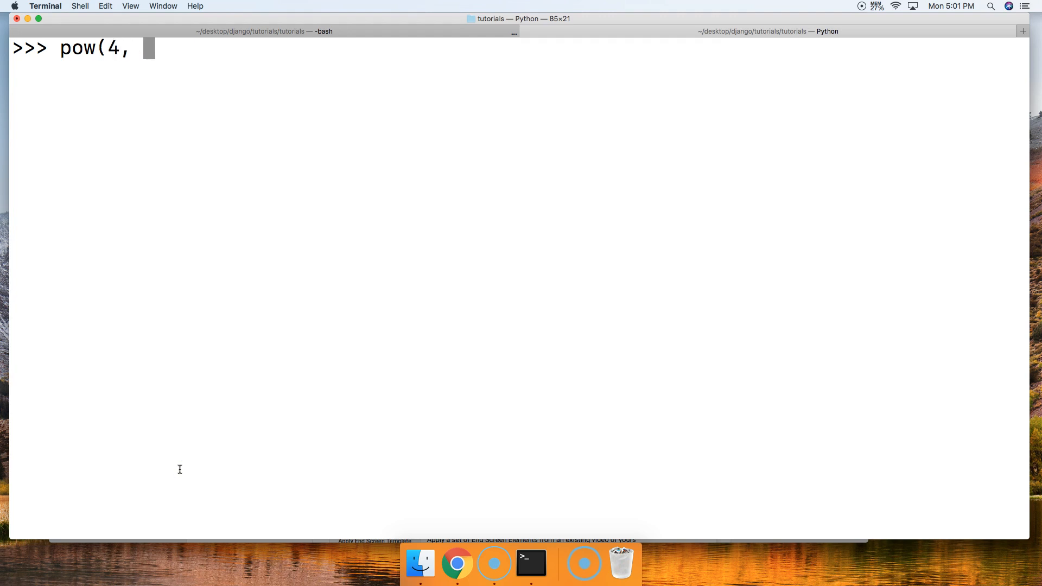
{"action": "key", "text": "Return"}
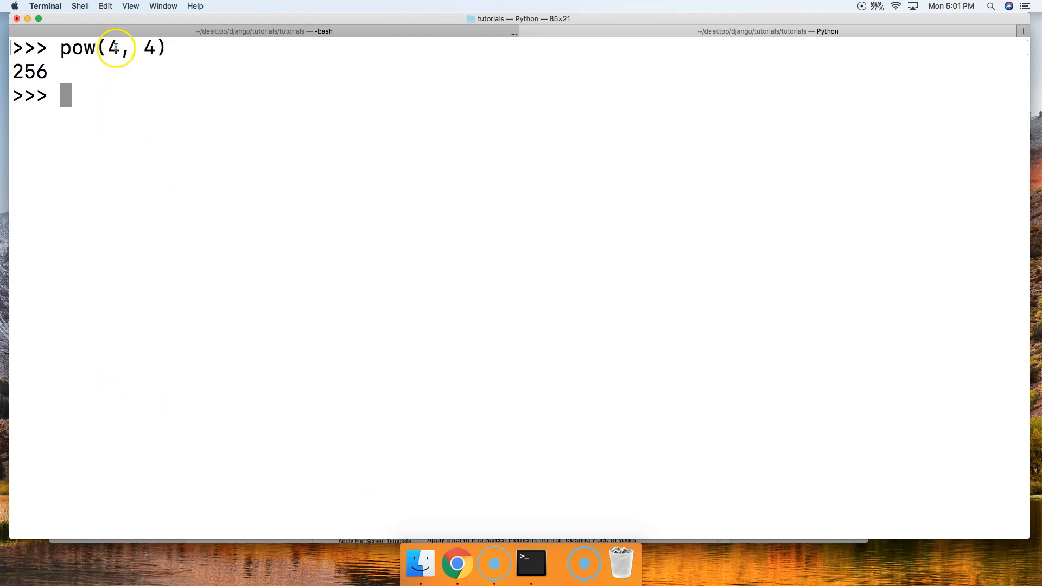
{"action": "mouse_move", "coordinate": [148, 46]}
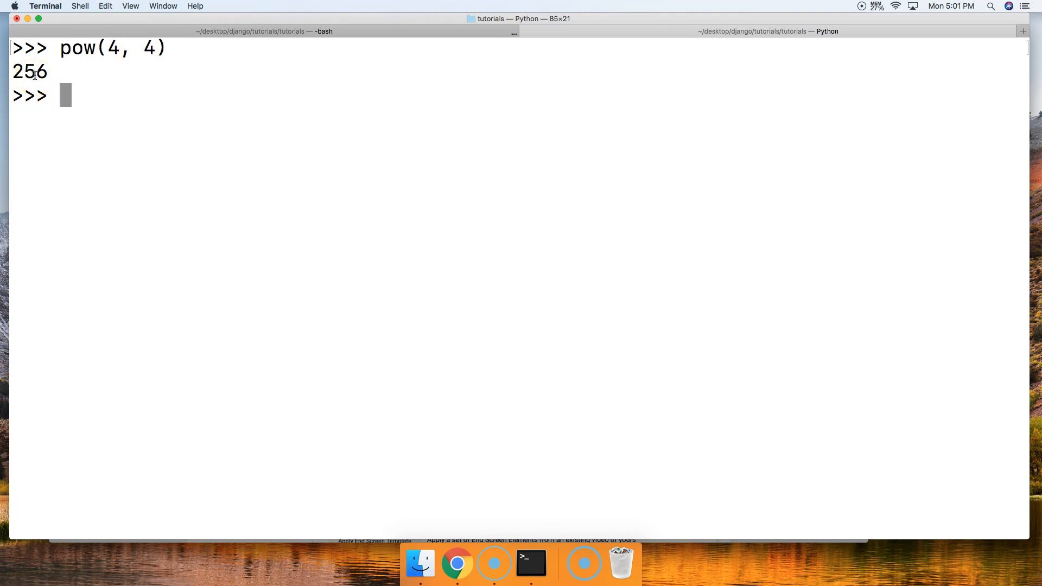
- Run pow(4, -4) at the prompt and get 0.00390625
{"action": "type", "text": "pi"}
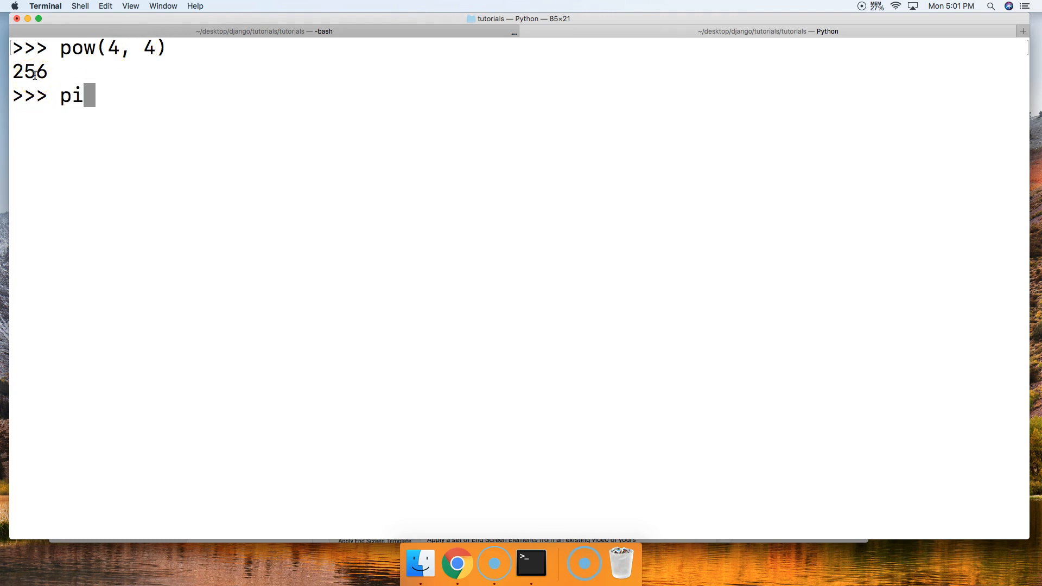
{"action": "type", "text": "ow("}
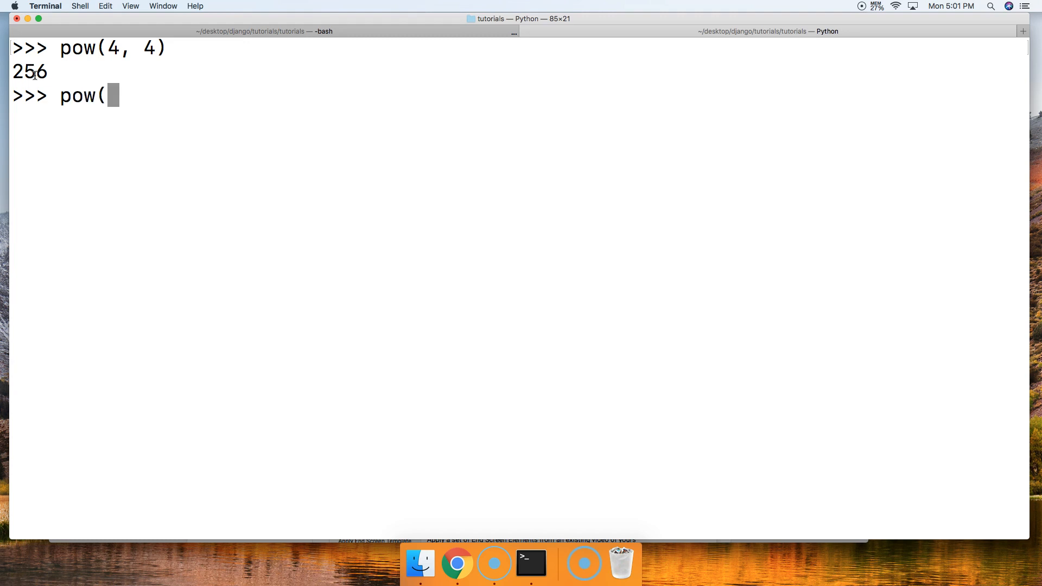
{"action": "type", "text": "4, -4"}
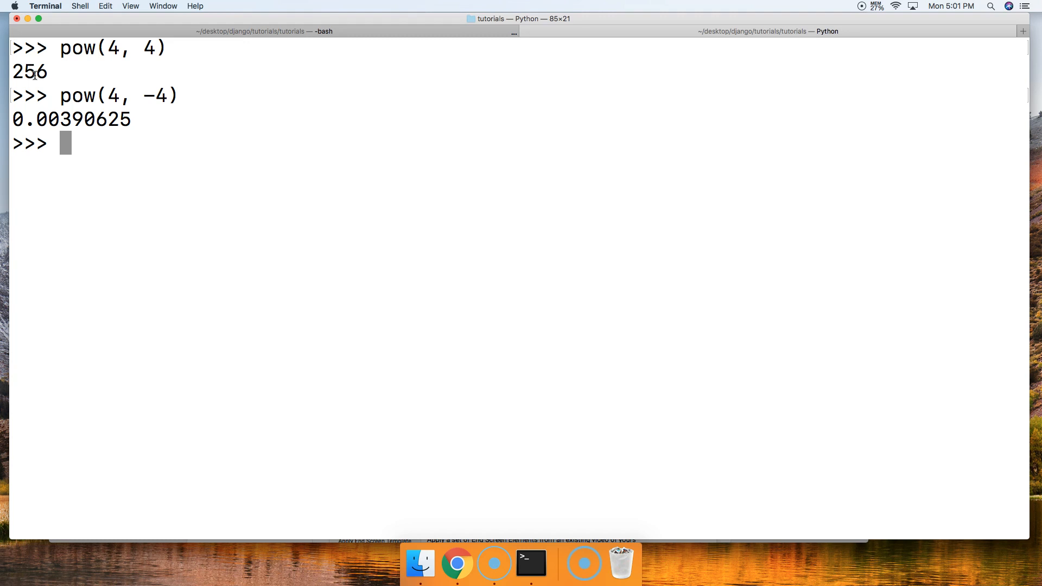
- Run the three-argument pow(10, 3, 2) and get 0
{"action": "type", "text": "pow(1"}
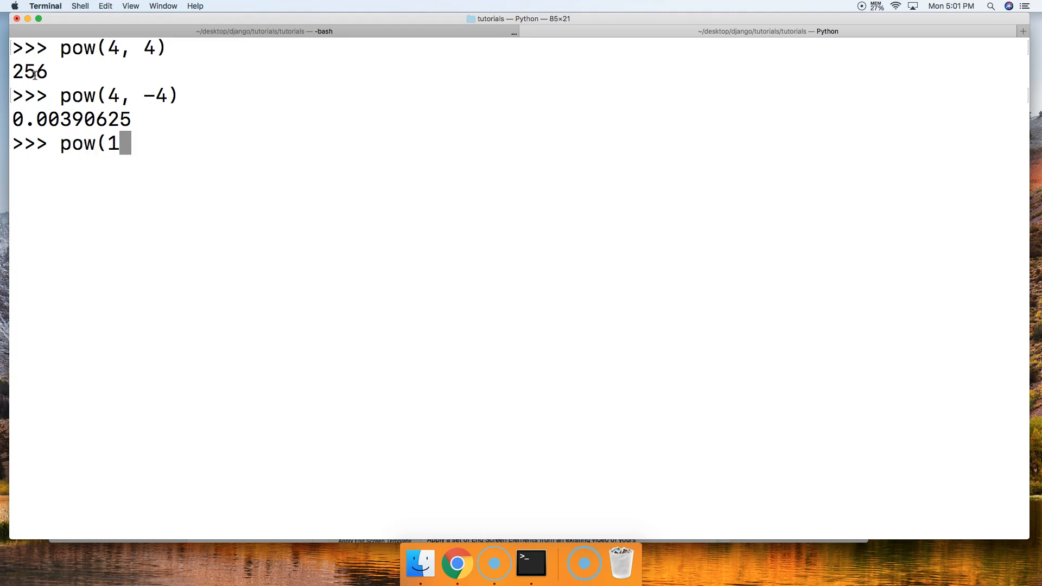
{"action": "type", "text": "0, 3"}
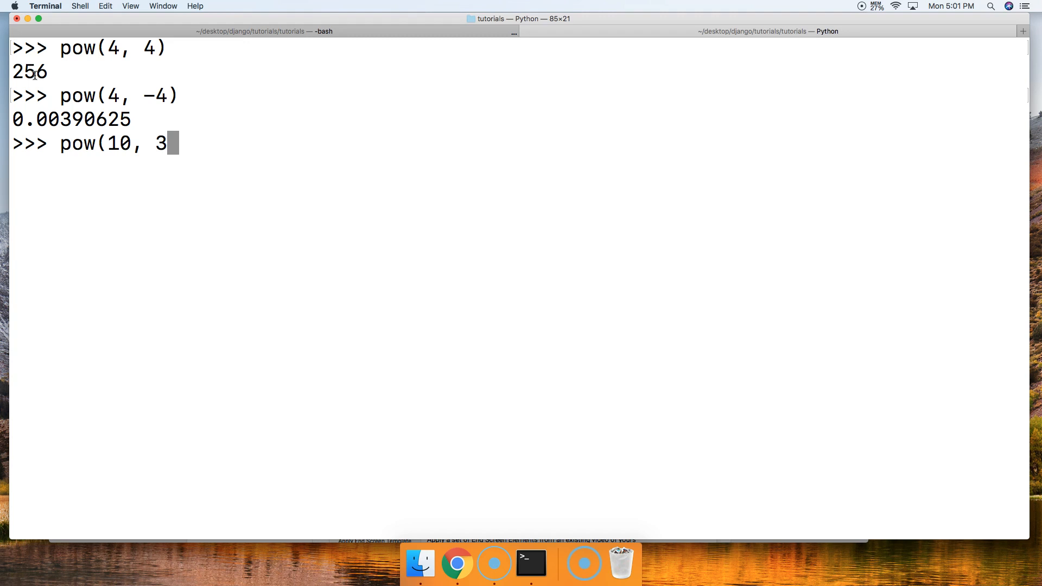
{"action": "type", "text": ", 2"}
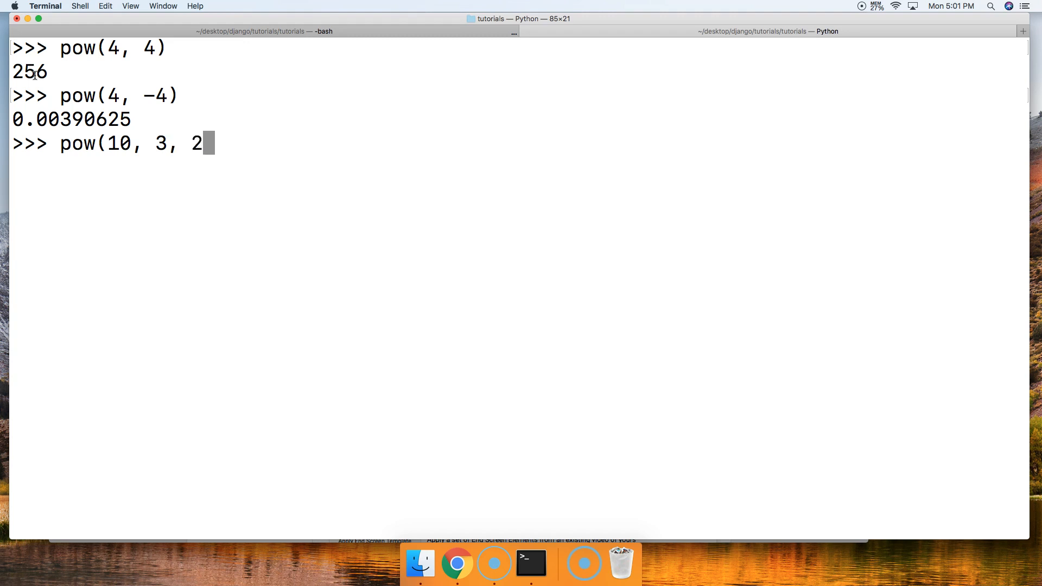
{"action": "type", "text": ")"}
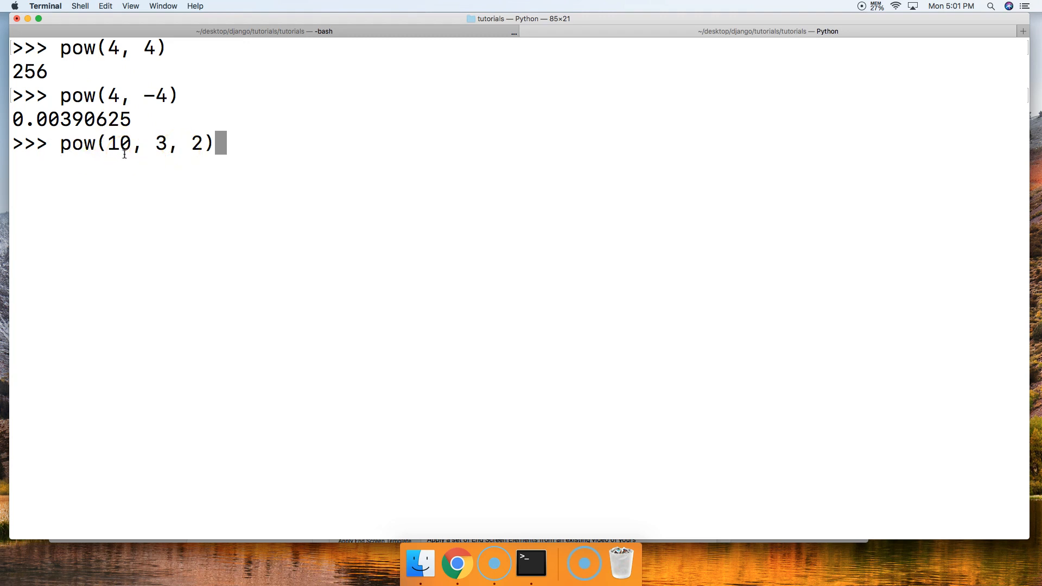
{"action": "key", "text": "Return"}
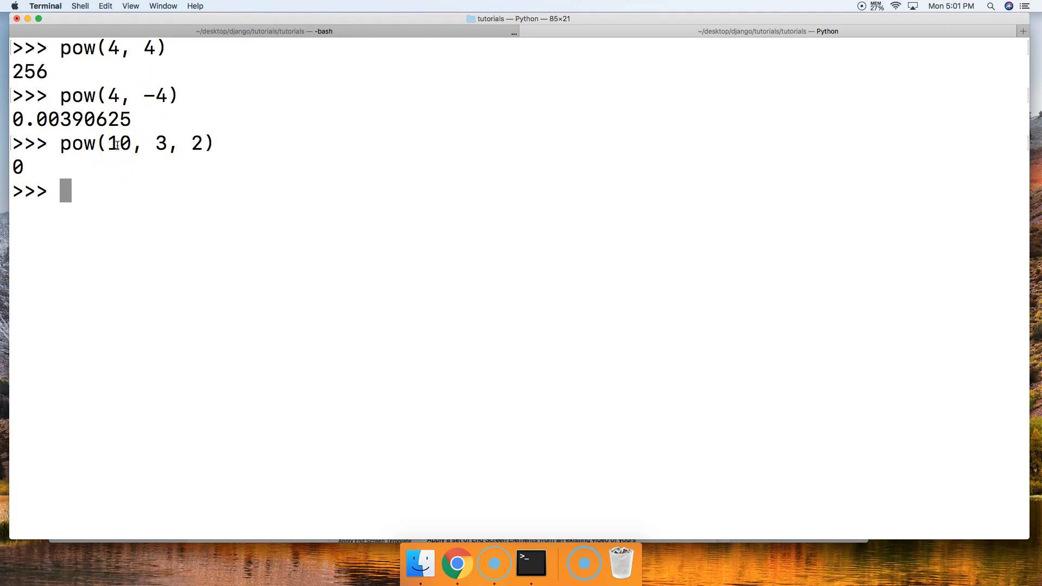
- Run pow(10, 3) at the prompt and get 1000
{"action": "type", "text": "pow"}
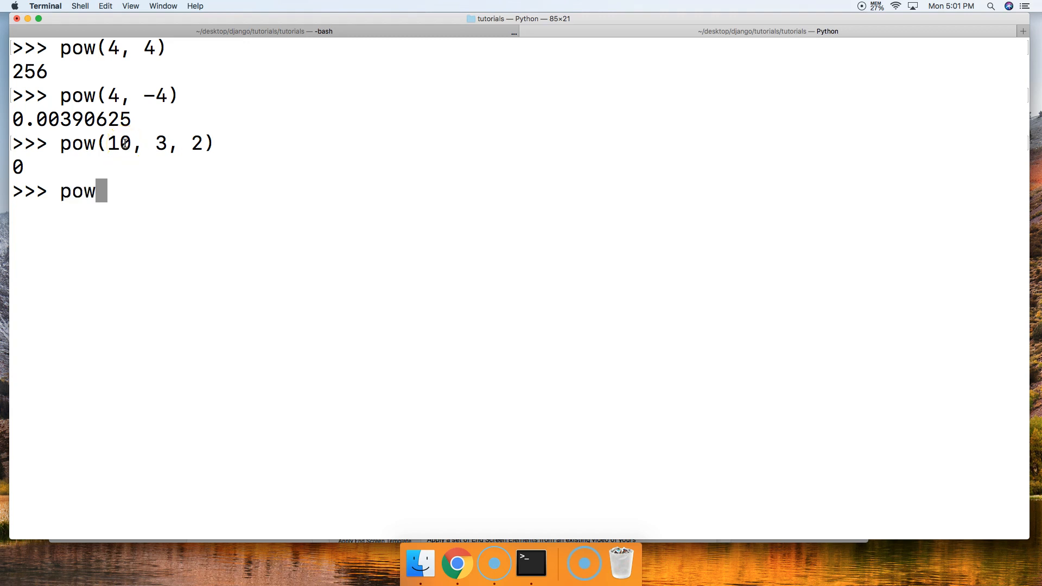
{"action": "type", "text": "(10"}
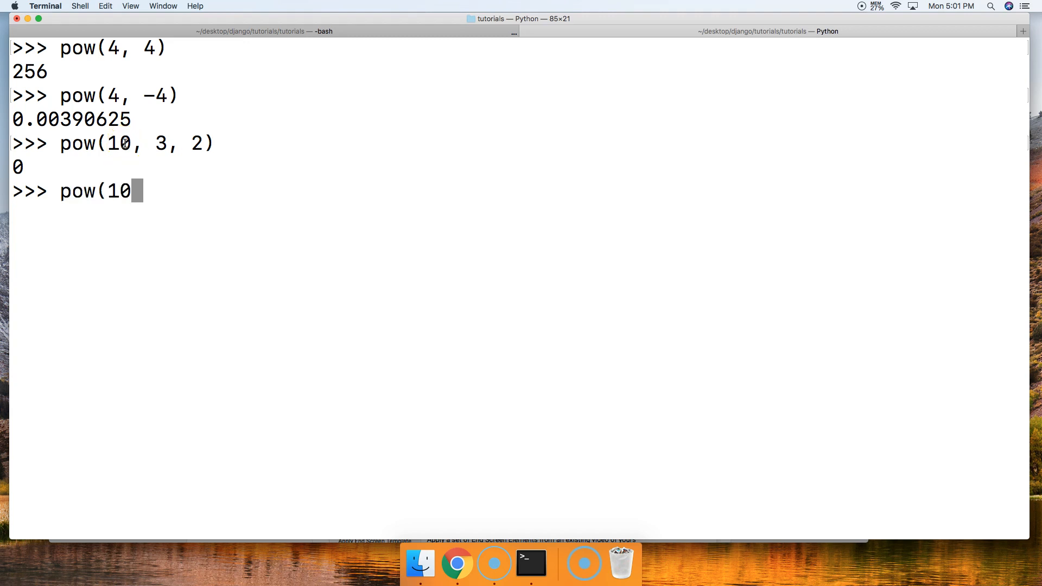
{"action": "type", "text": ", 3)"}
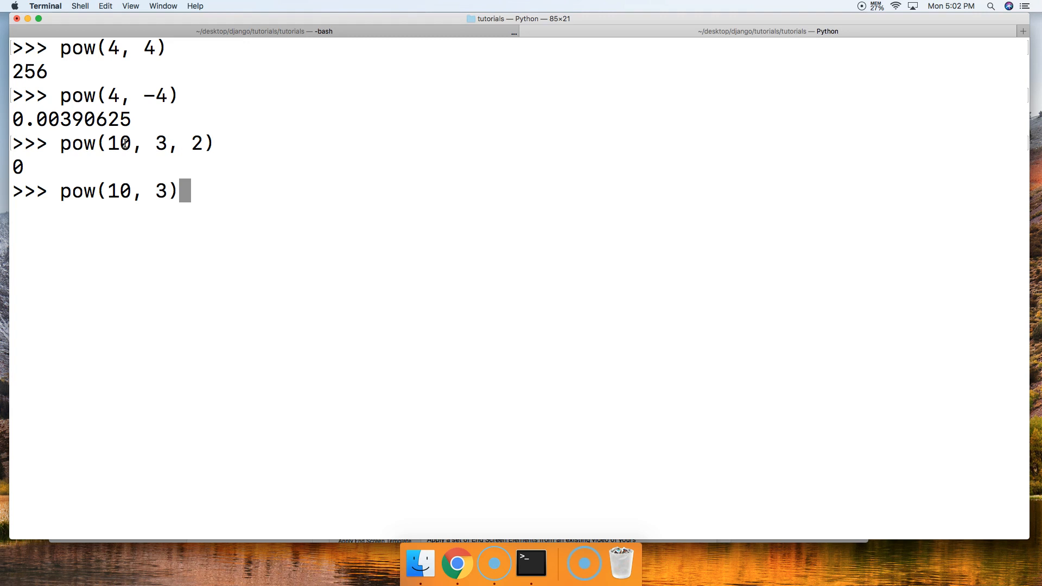
{"action": "key", "text": "Return"}
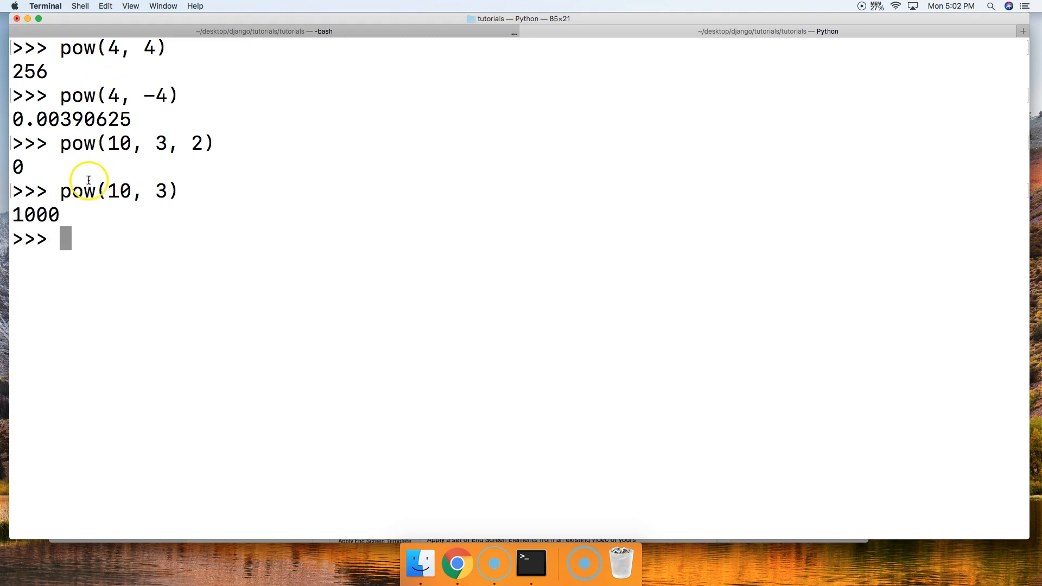
{"action": "mouse_move", "coordinate": [63, 215]}
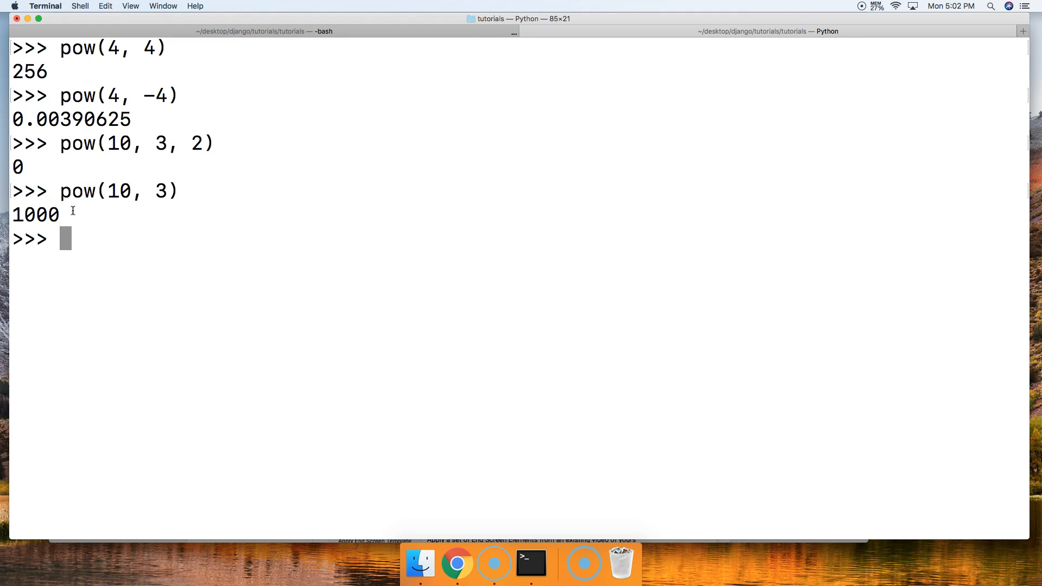
- Run the modular pow(5, 5, 3) and get 2
{"action": "type", "text": "pow"}
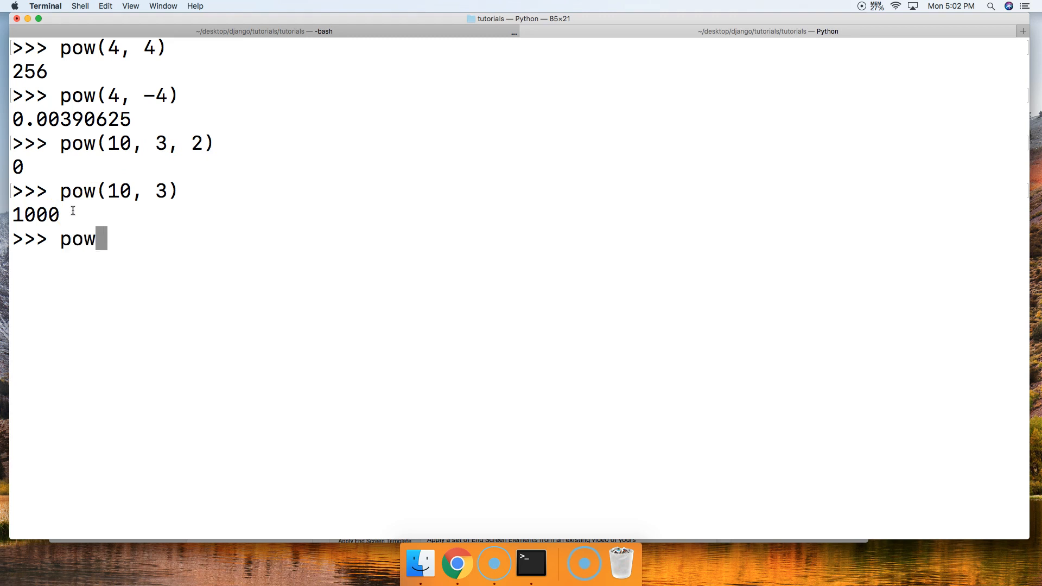
{"action": "type", "text": "("}
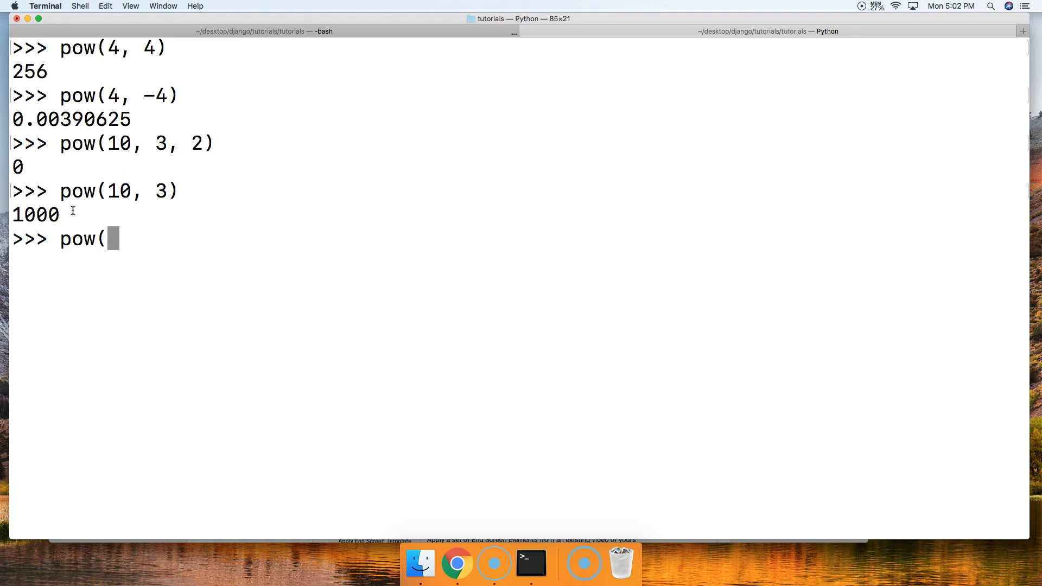
{"action": "type", "text": "5, 5"}
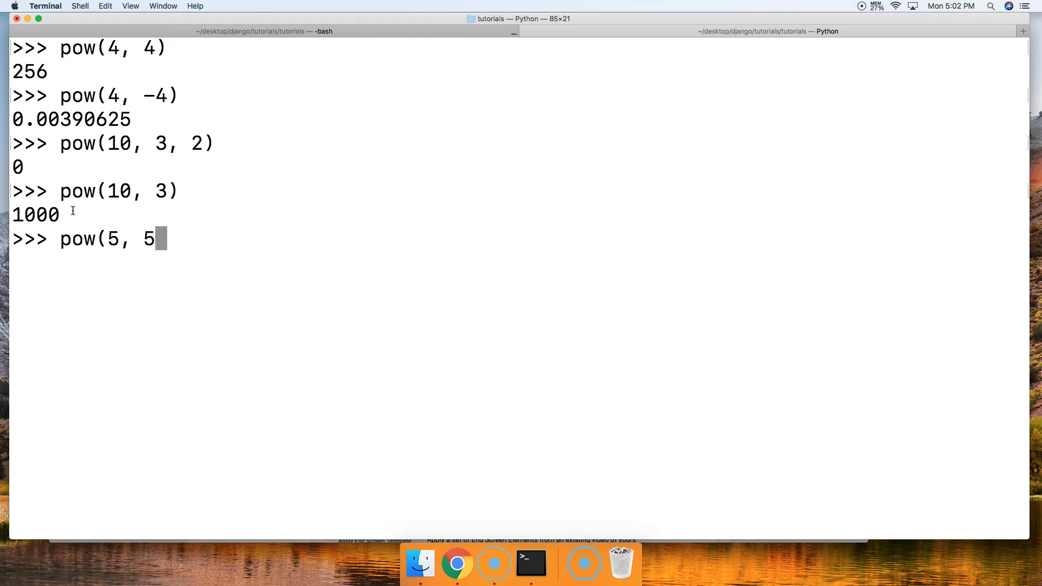
{"action": "type", "text": ", 3"}
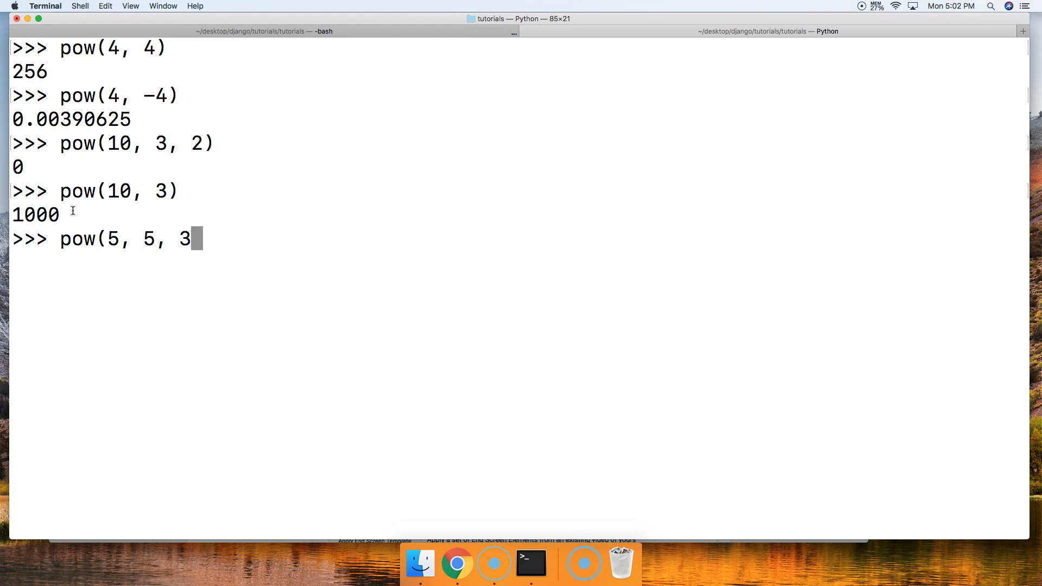
{"action": "key", "text": "Return"}
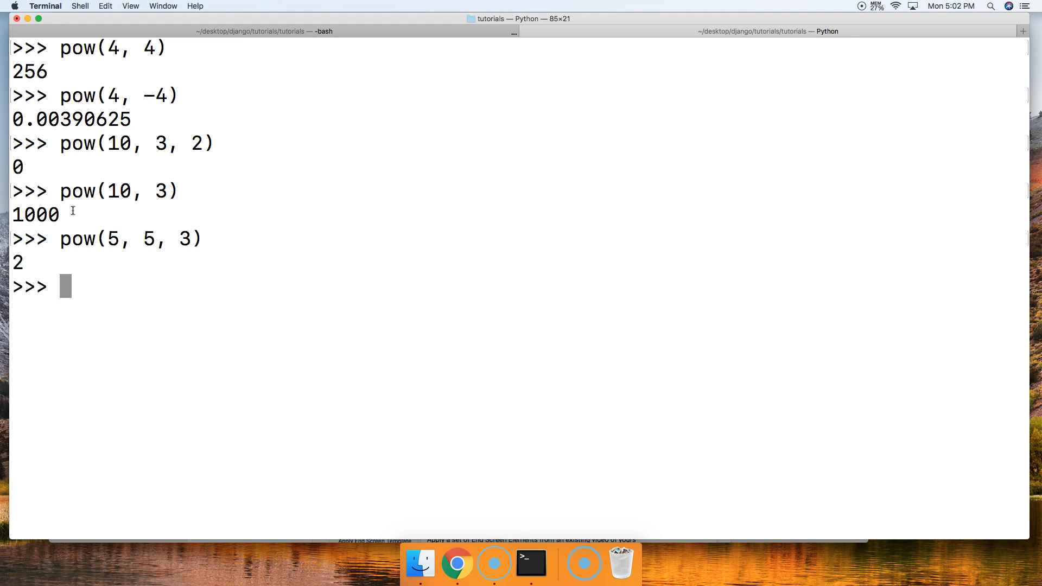